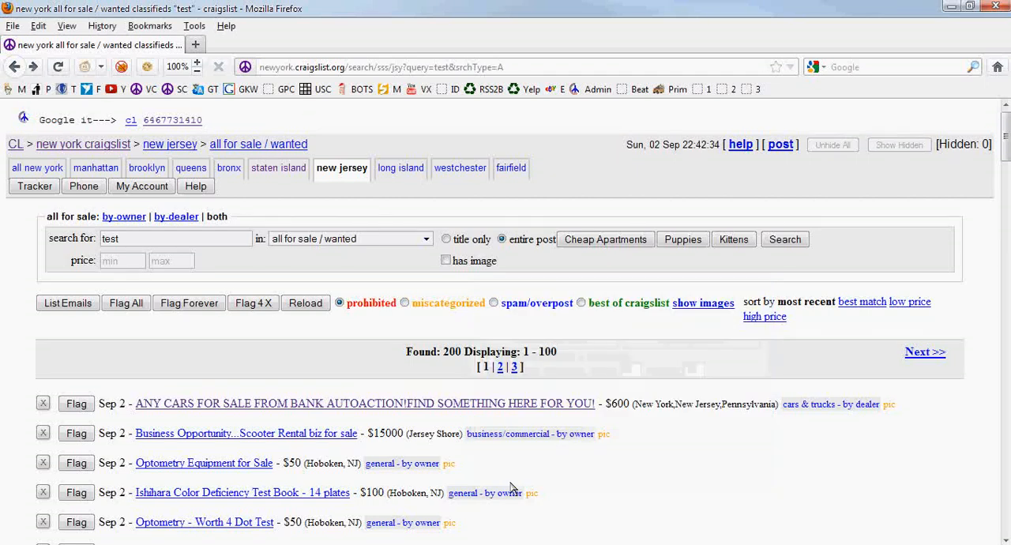
mouse_move(350, 351)
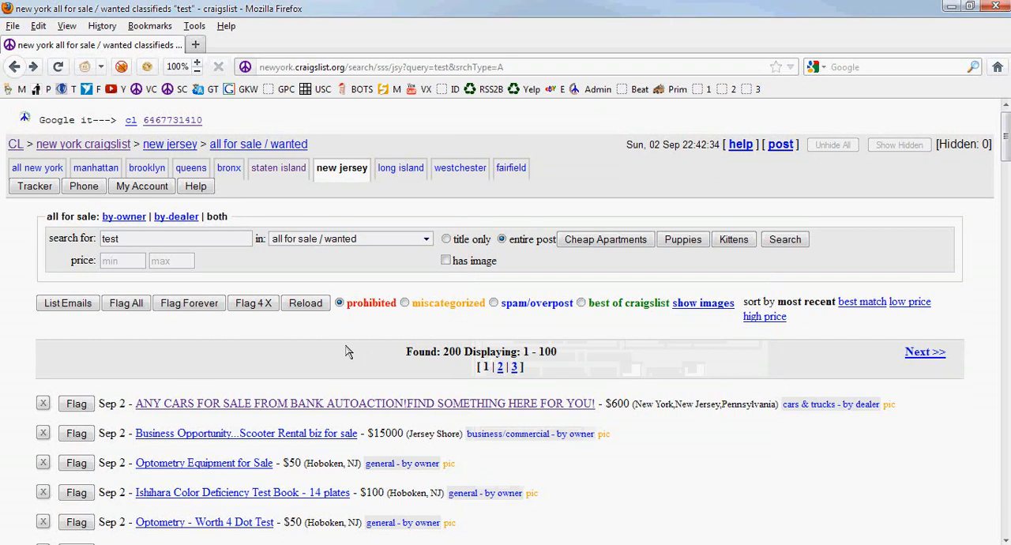
mouse_move(354, 352)
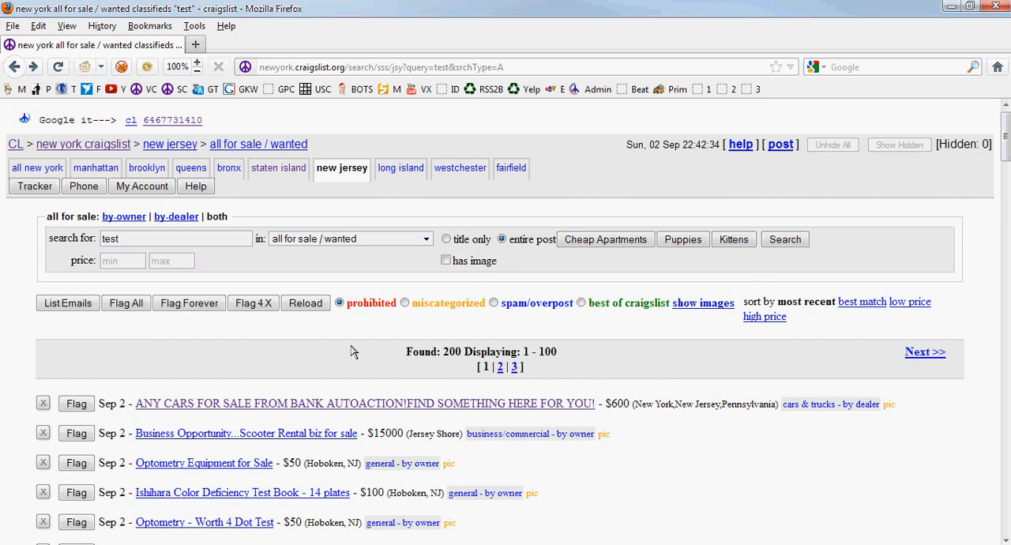
mouse_move(229, 106)
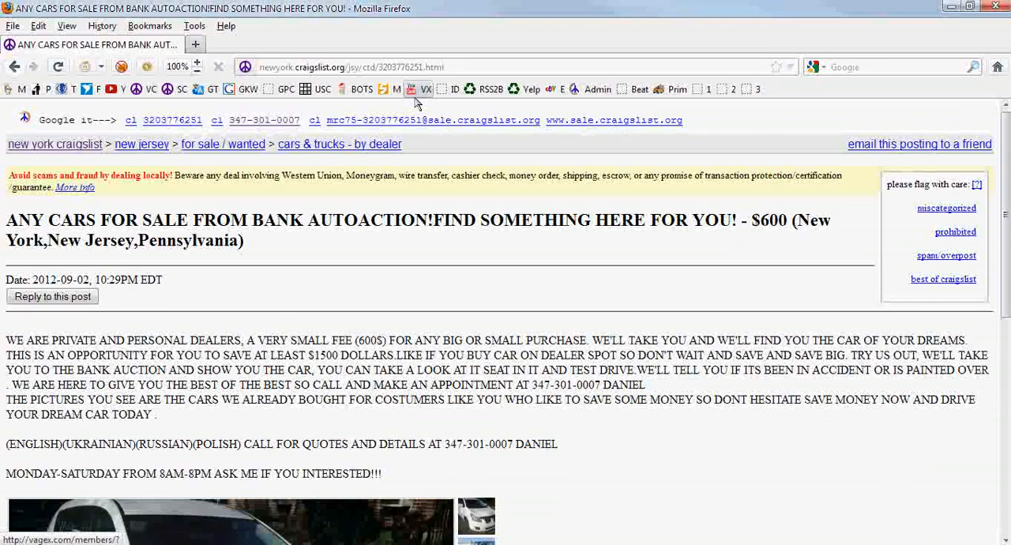
click(265, 120)
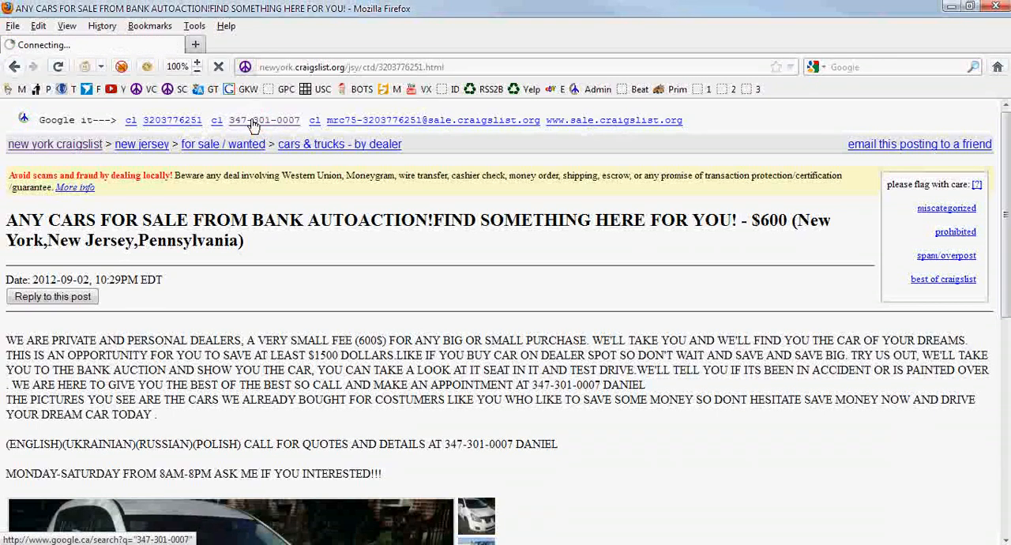
click(264, 120)
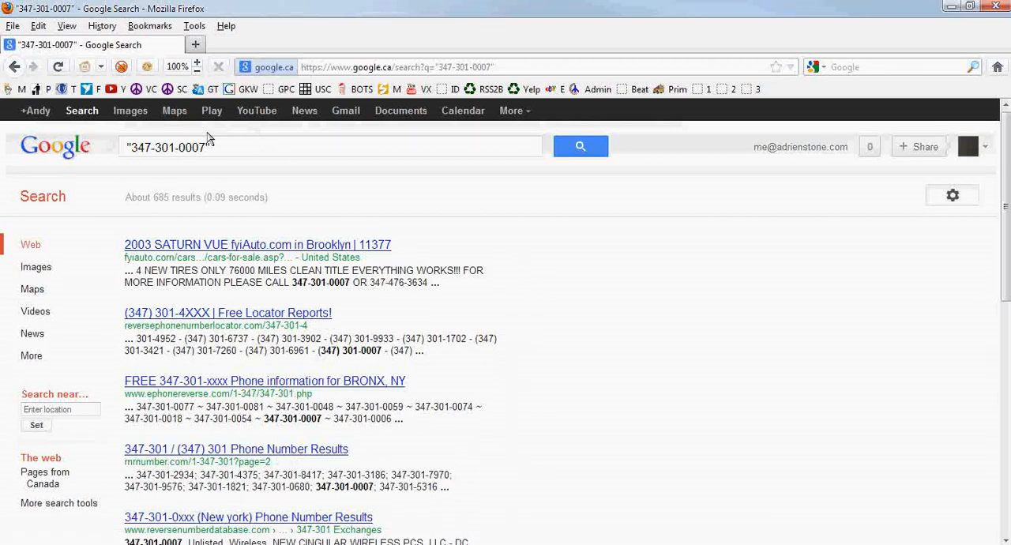
click(258, 244)
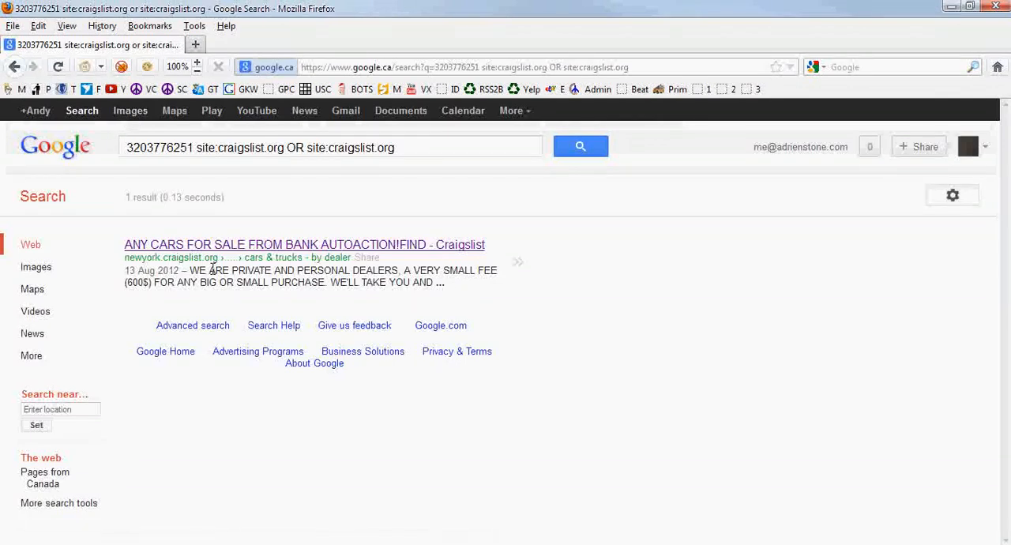
mouse_move(256, 224)
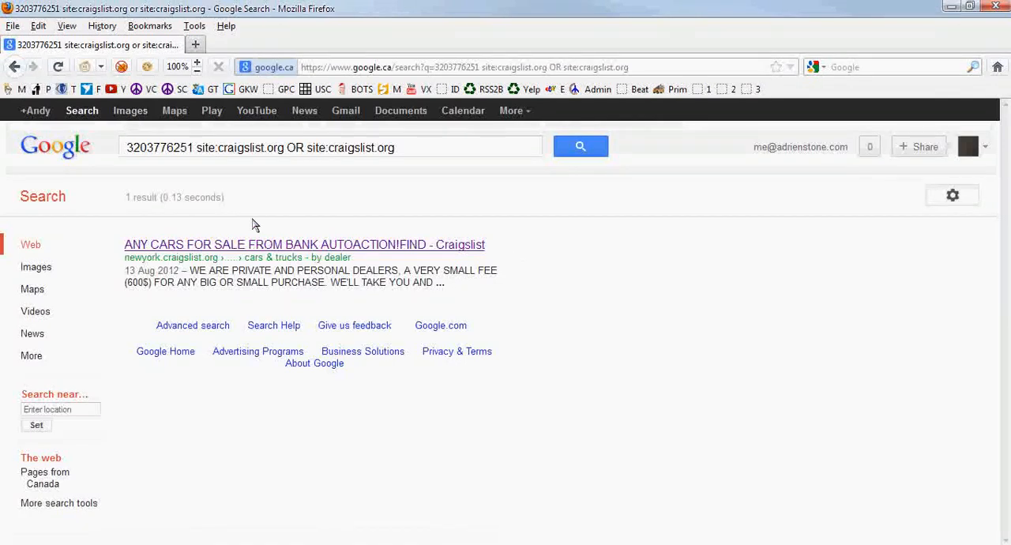
mouse_move(14, 67)
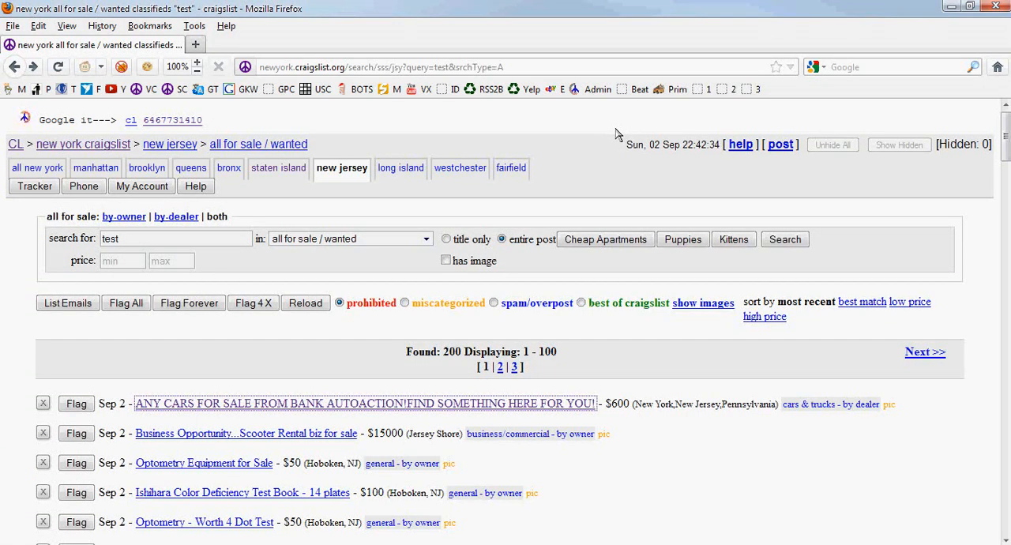
mouse_move(78, 318)
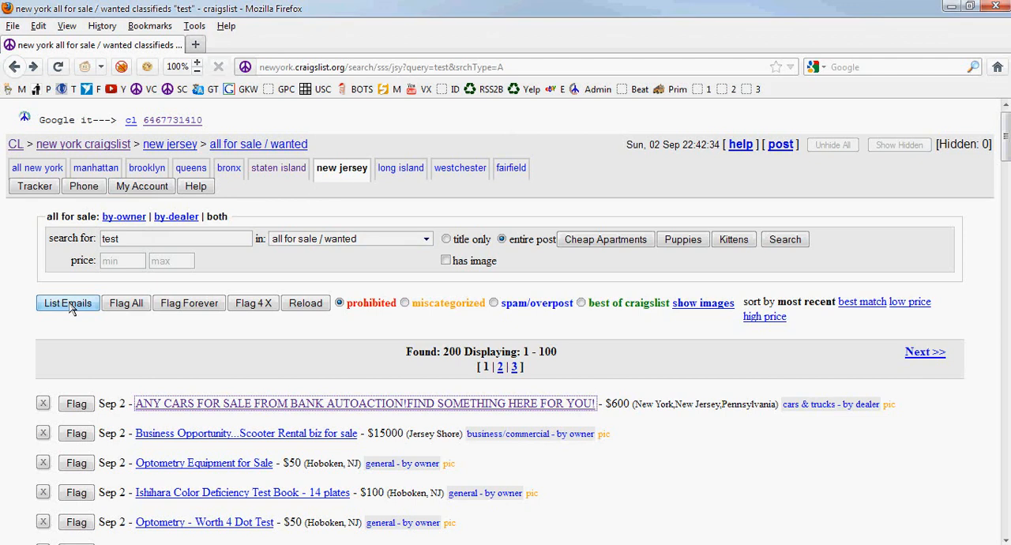
Request poster emails for the 200 'test' results and scroll while they load.
click(67, 303)
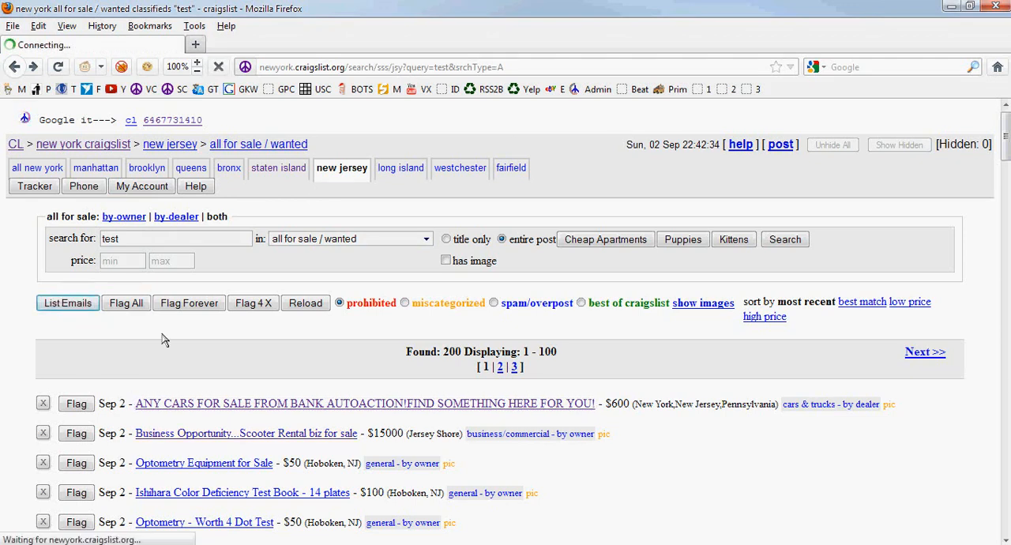
mouse_move(195, 492)
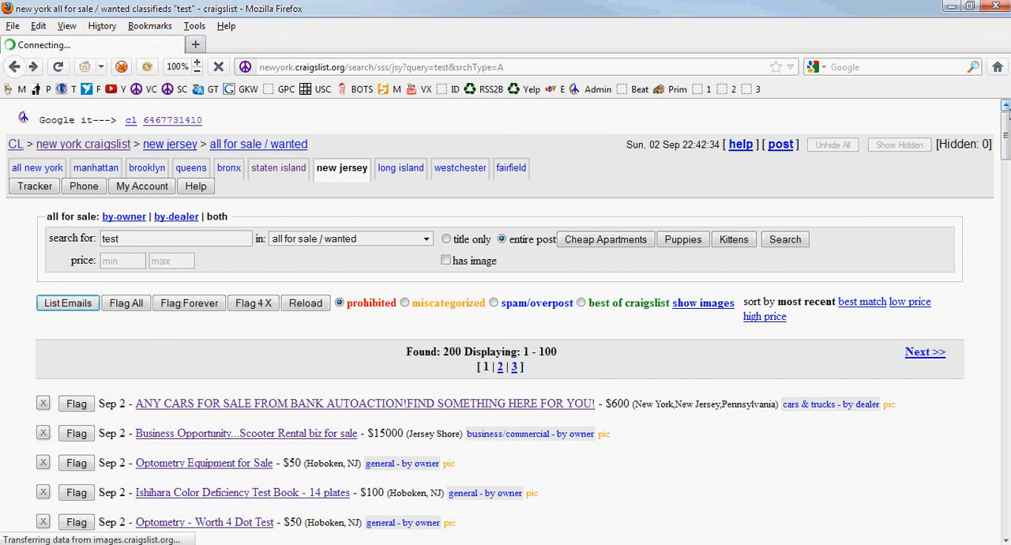
scroll(down, 3)
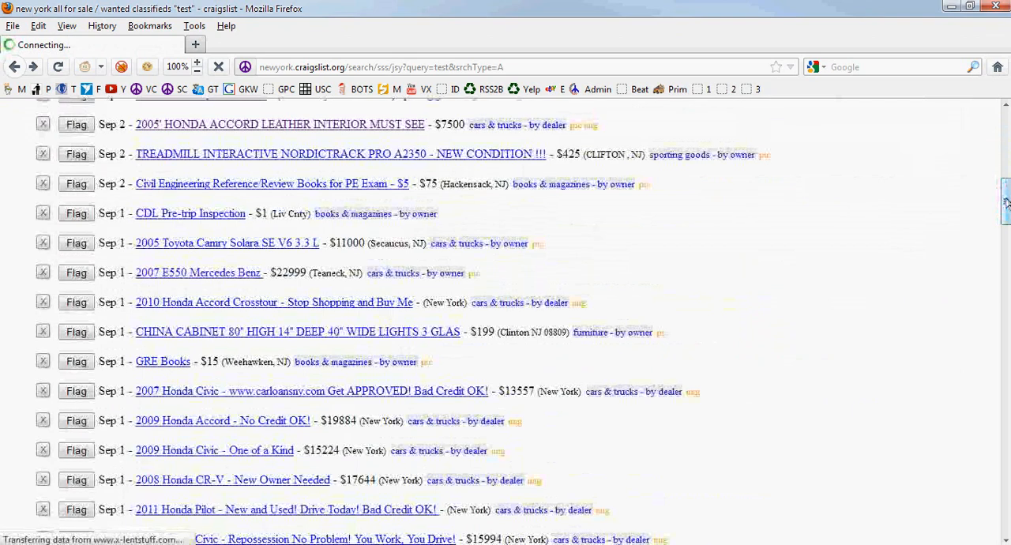
scroll(down, 3)
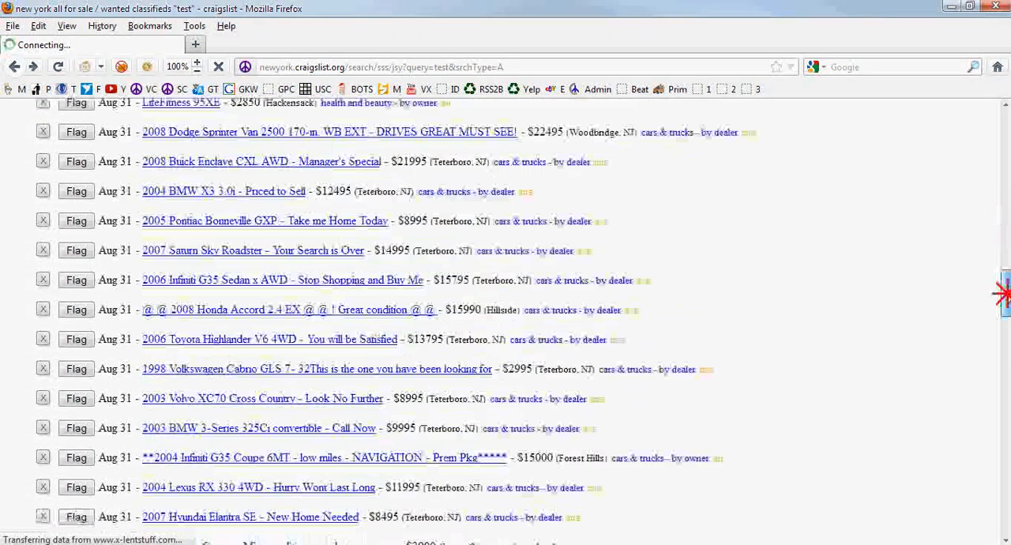
scroll(down, 3)
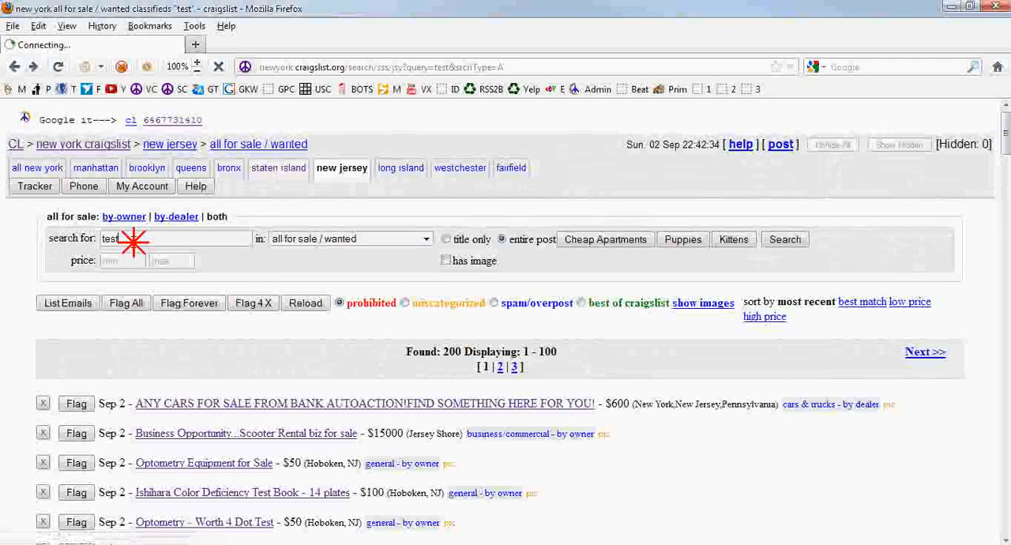
Replace the search term with 'baby shoes', returning three New Jersey results.
text(camarao)
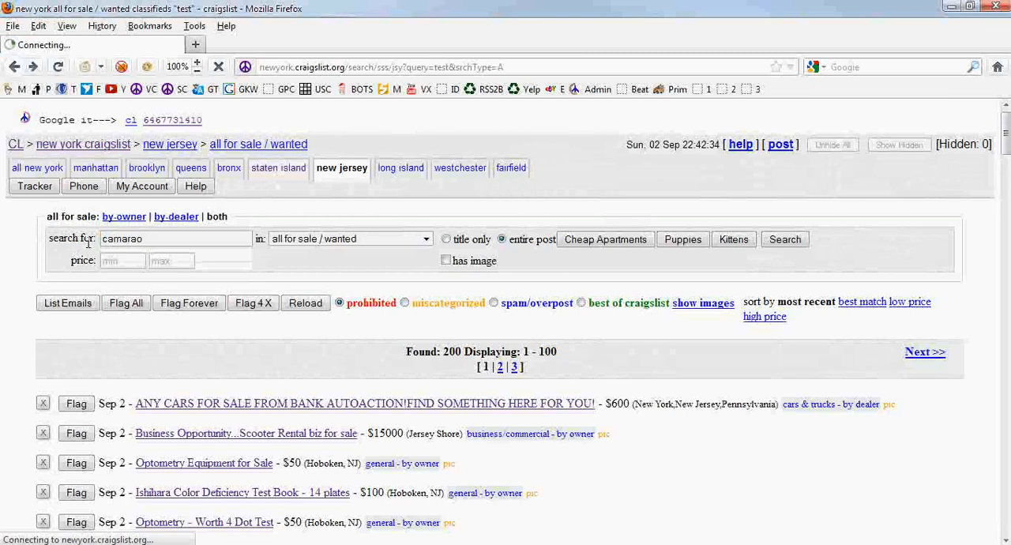
click(784, 238)
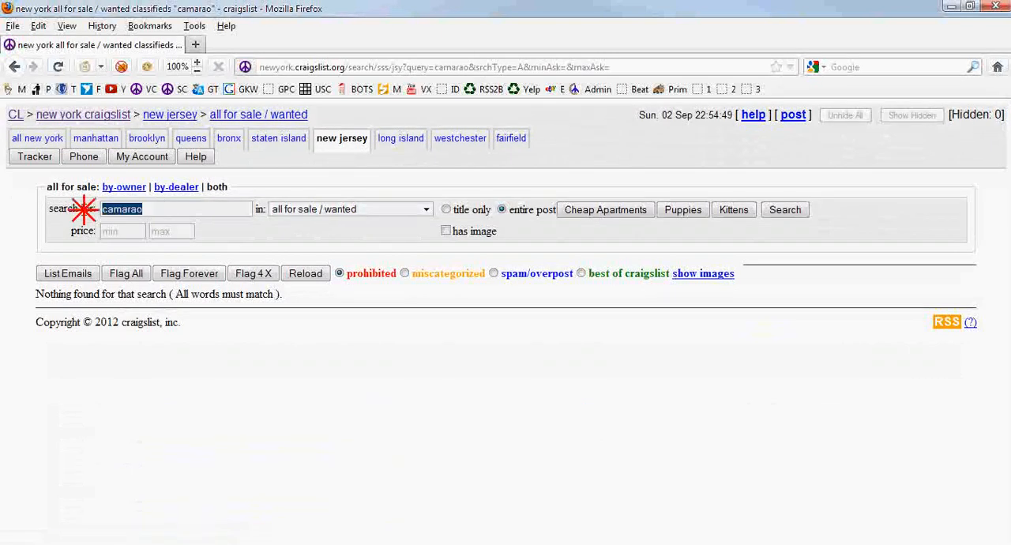
text(baby shoes)
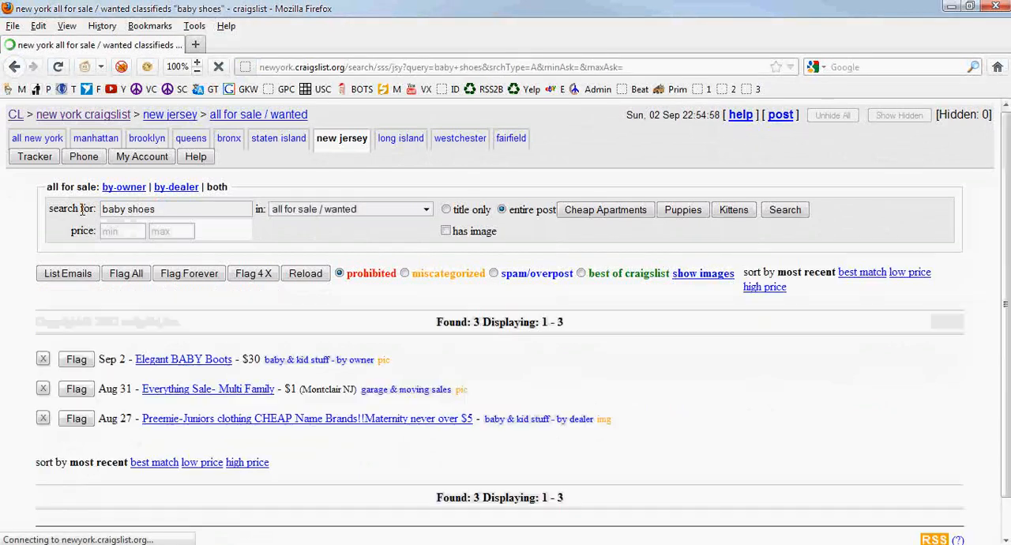
click(189, 274)
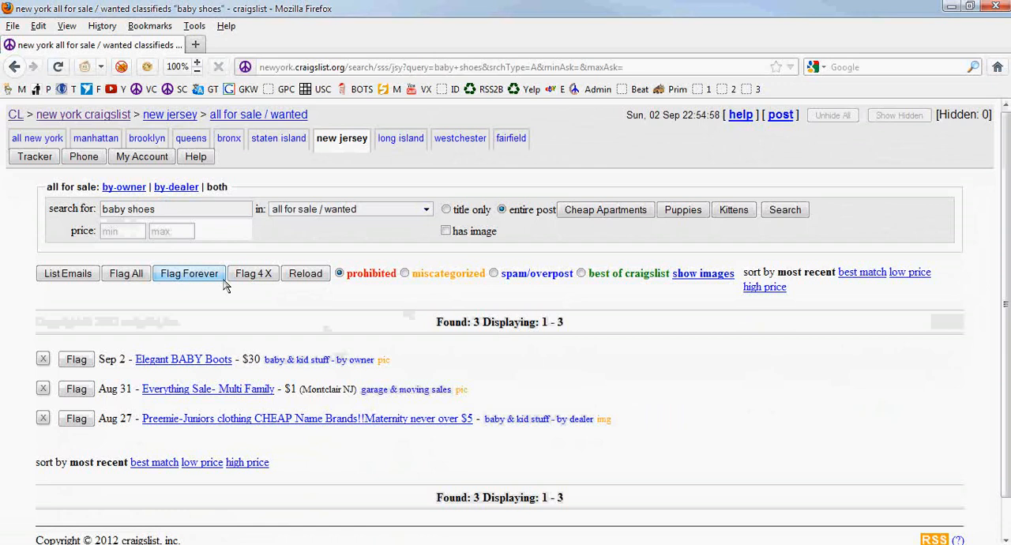
List the three results' poster emails and scroll down to view them.
click(67, 273)
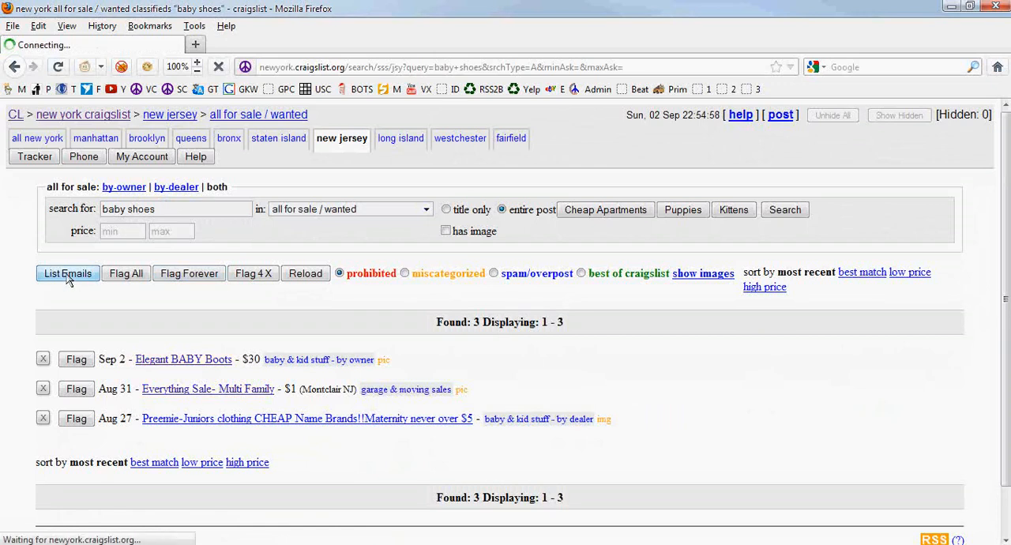
click(67, 273)
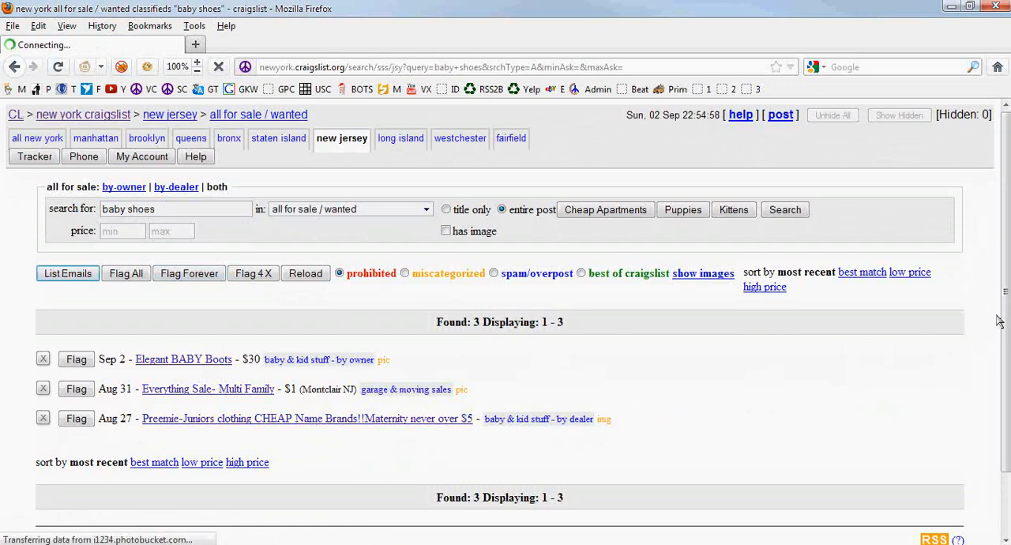
scroll(down, 3)
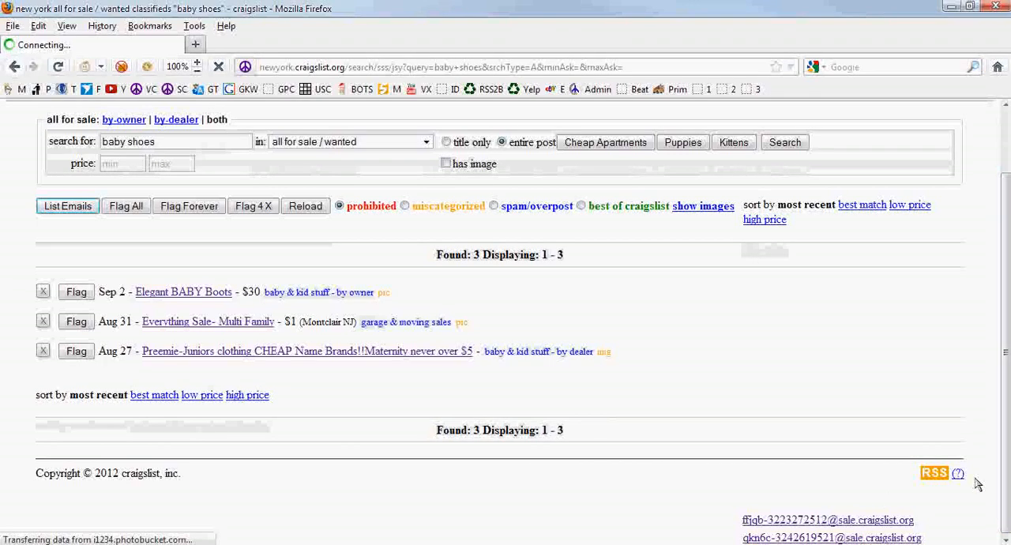
mouse_move(859, 476)
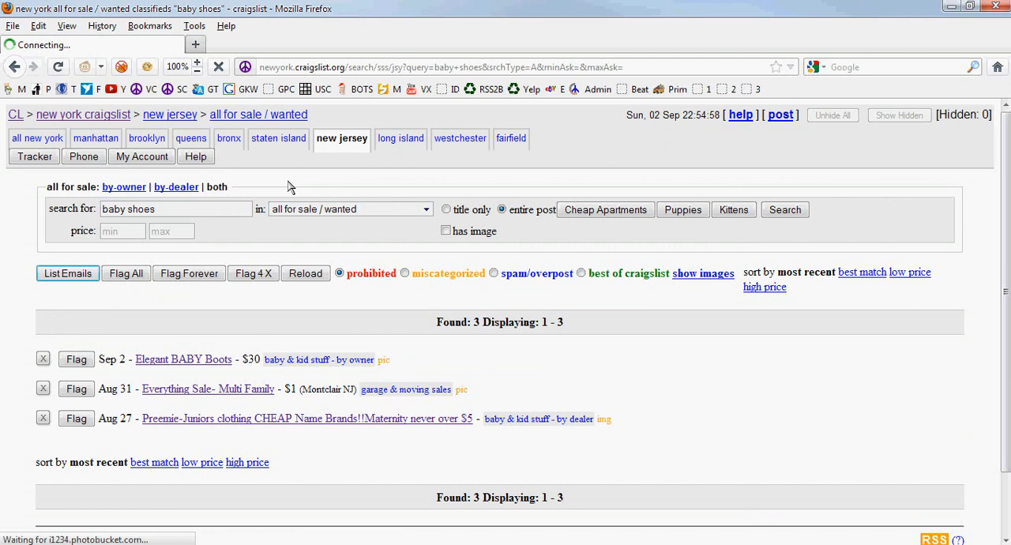
click(174, 209)
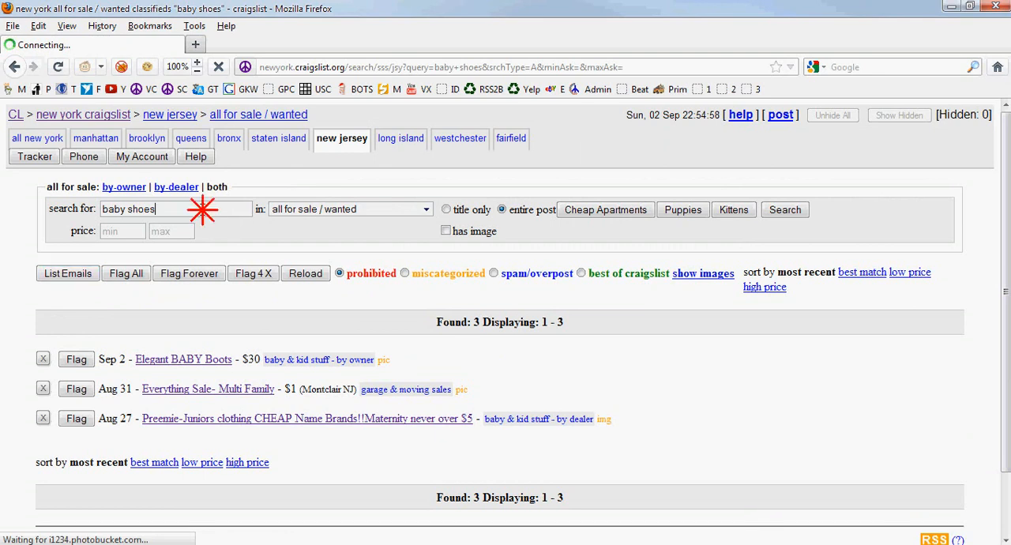
double_click(128, 209)
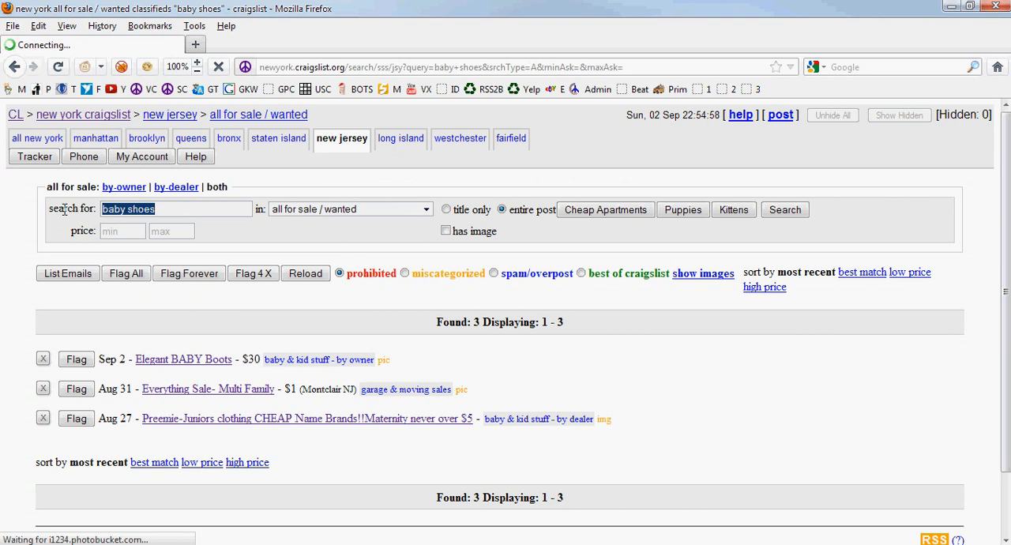
mouse_move(4, 276)
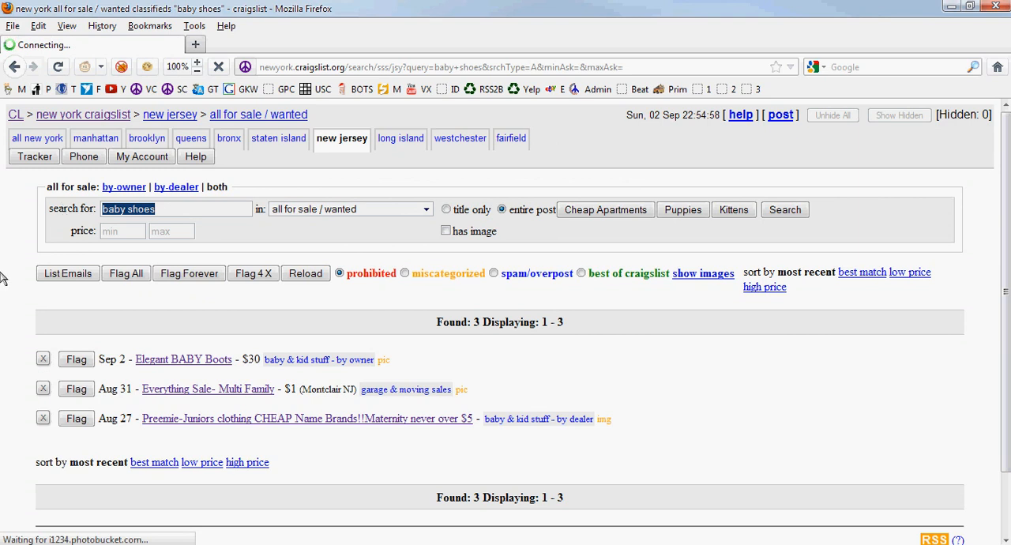
click(68, 274)
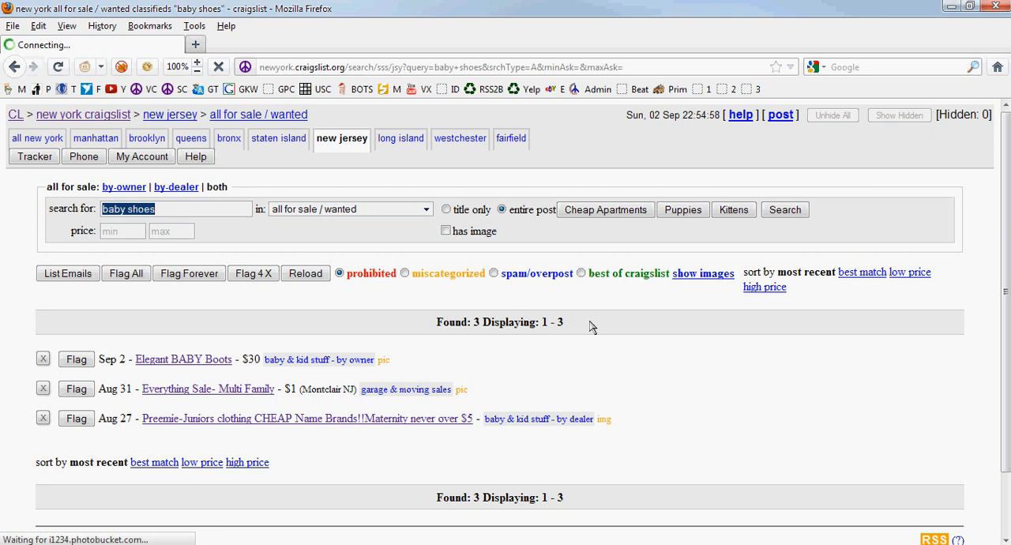
mouse_move(427, 325)
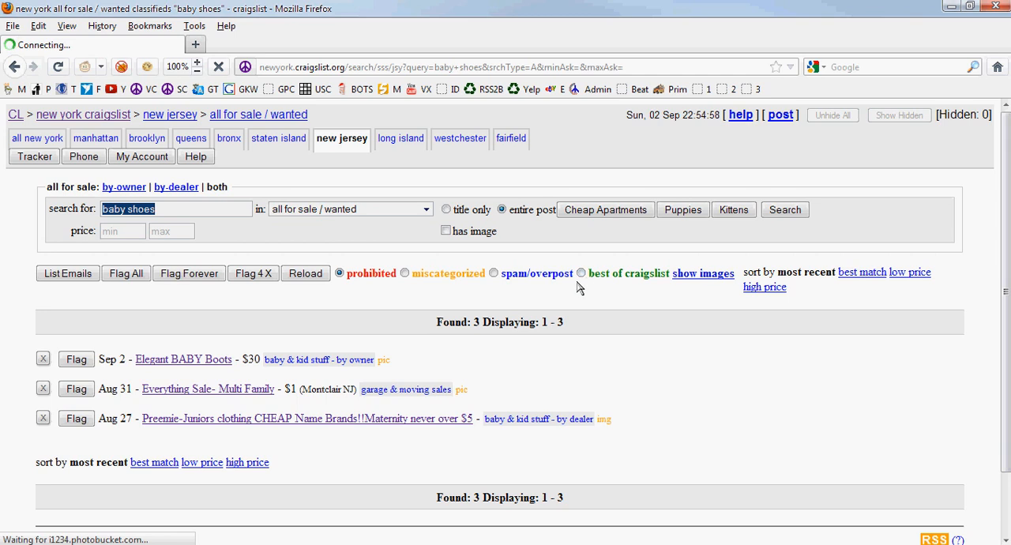
mouse_move(782, 266)
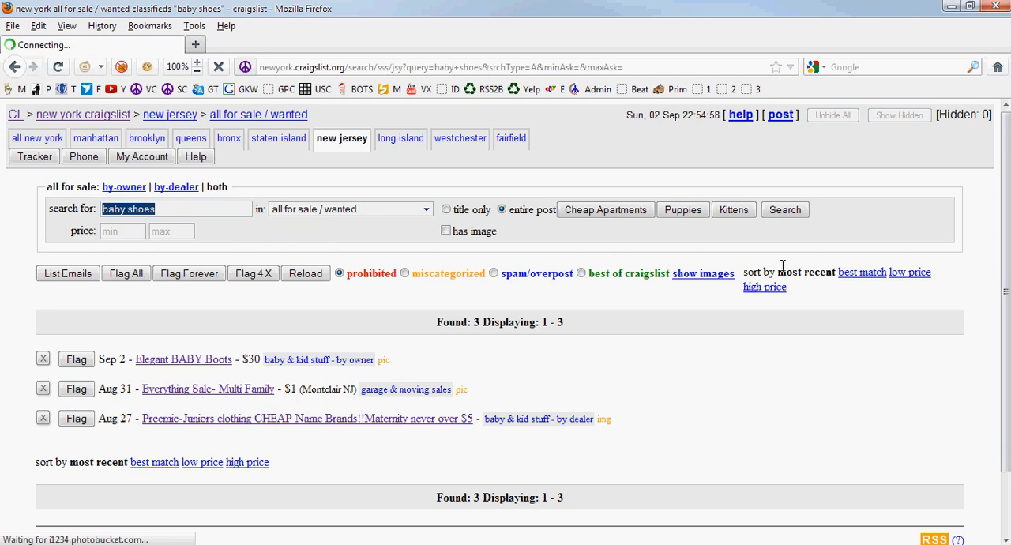
mouse_move(644, 304)
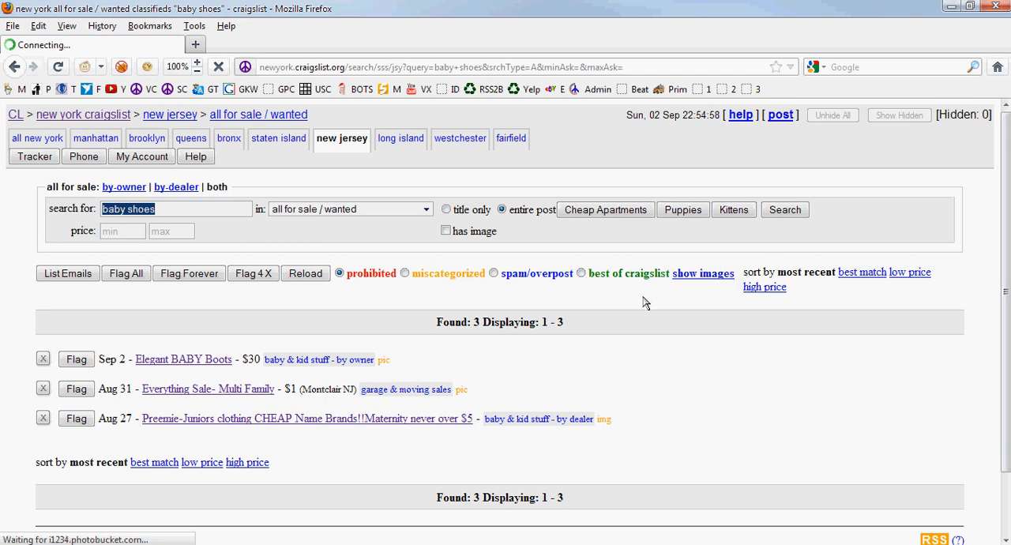
mouse_move(624, 303)
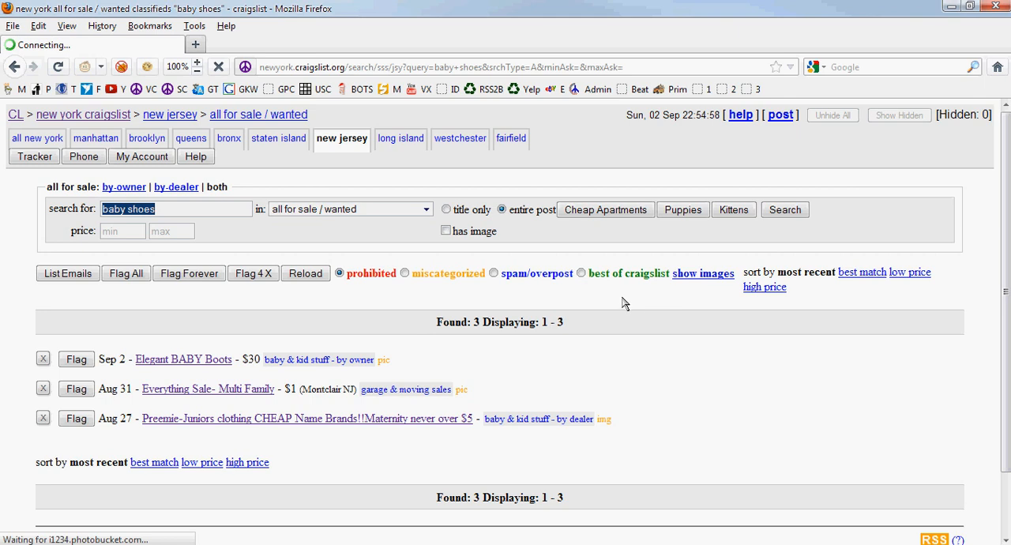
mouse_move(643, 286)
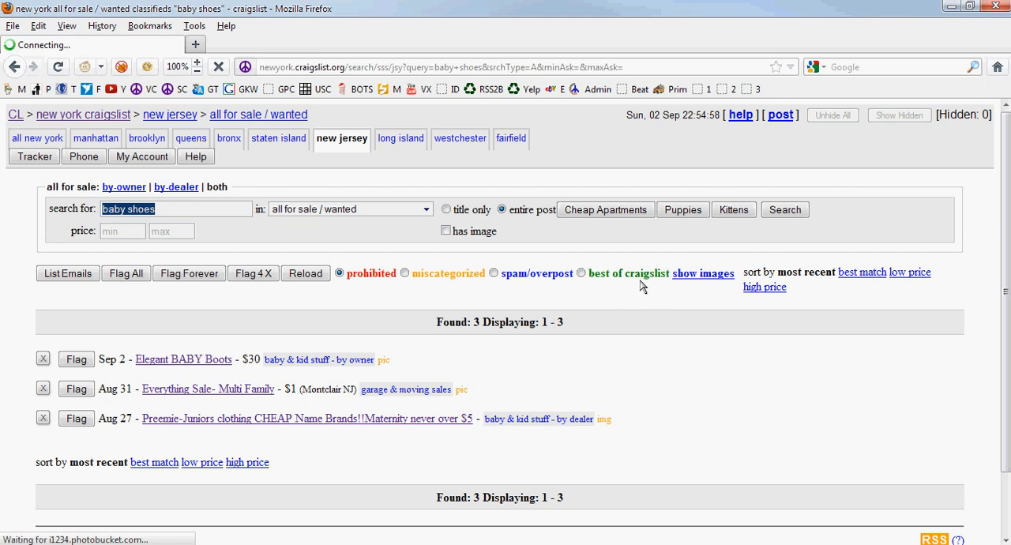
mouse_move(637, 267)
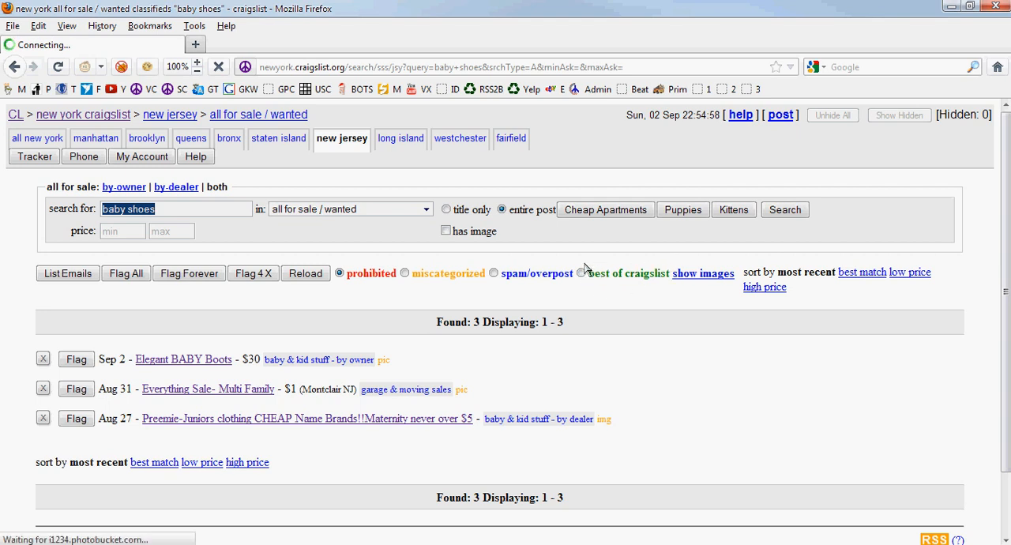
mouse_move(509, 282)
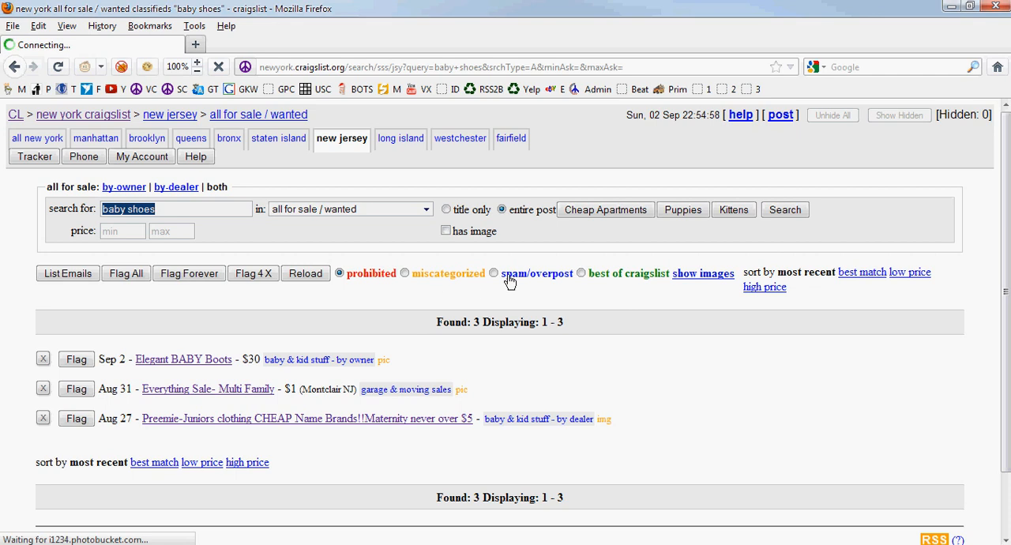
mouse_move(458, 264)
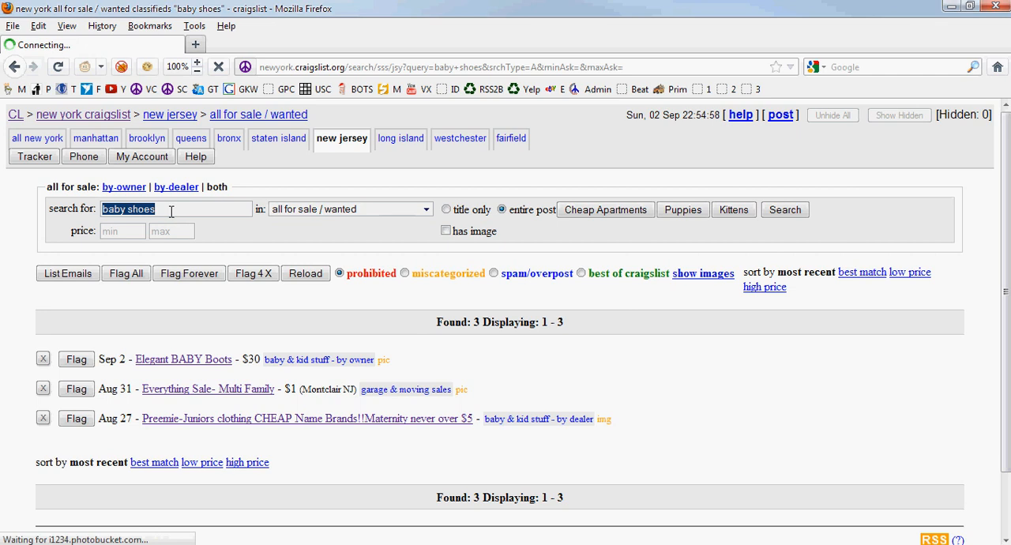
click(182, 360)
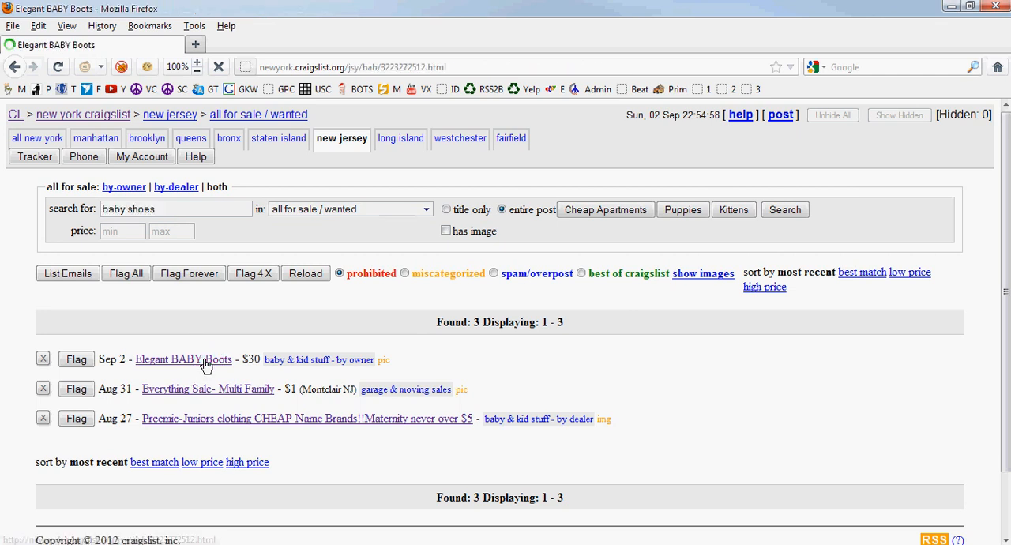
click(183, 359)
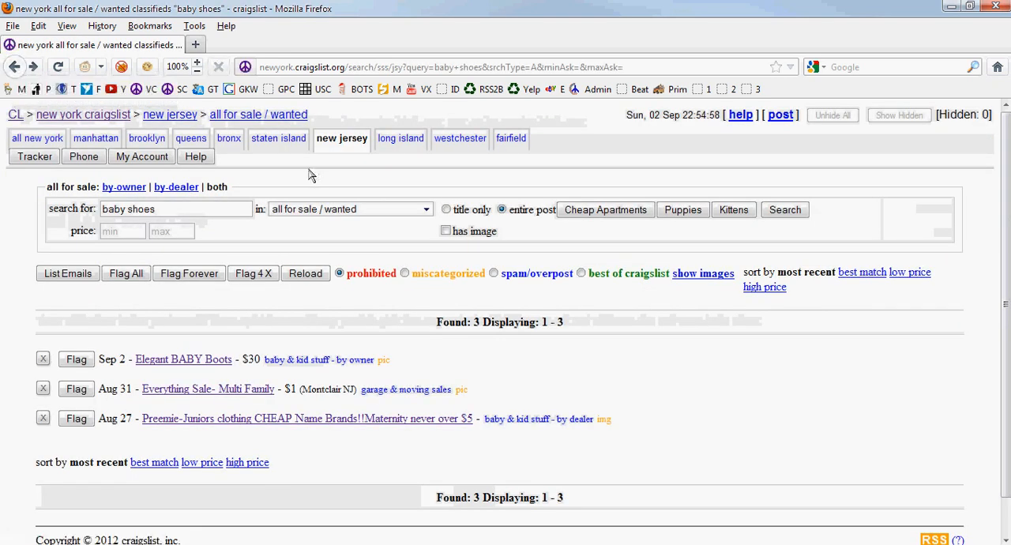
mouse_move(339, 187)
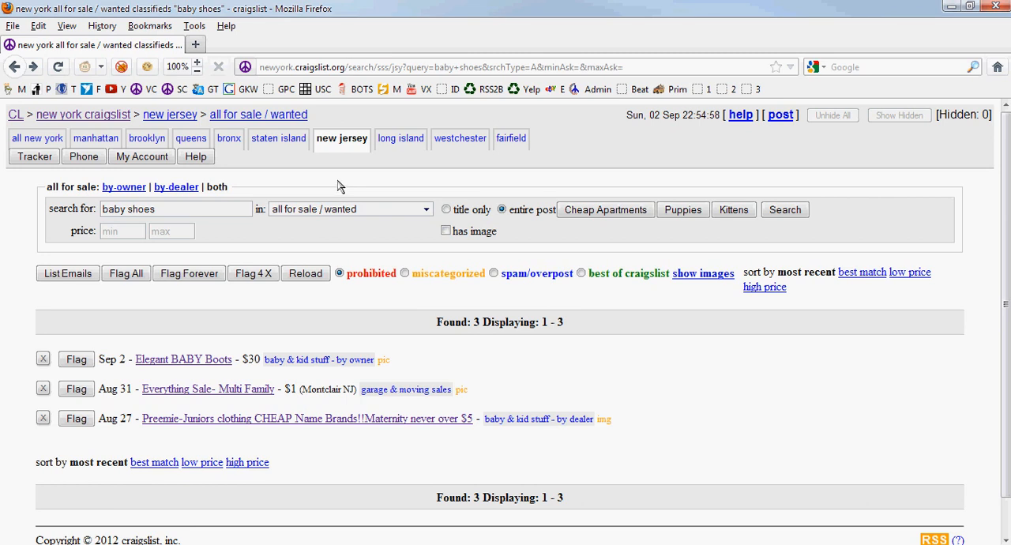
mouse_move(859, 533)
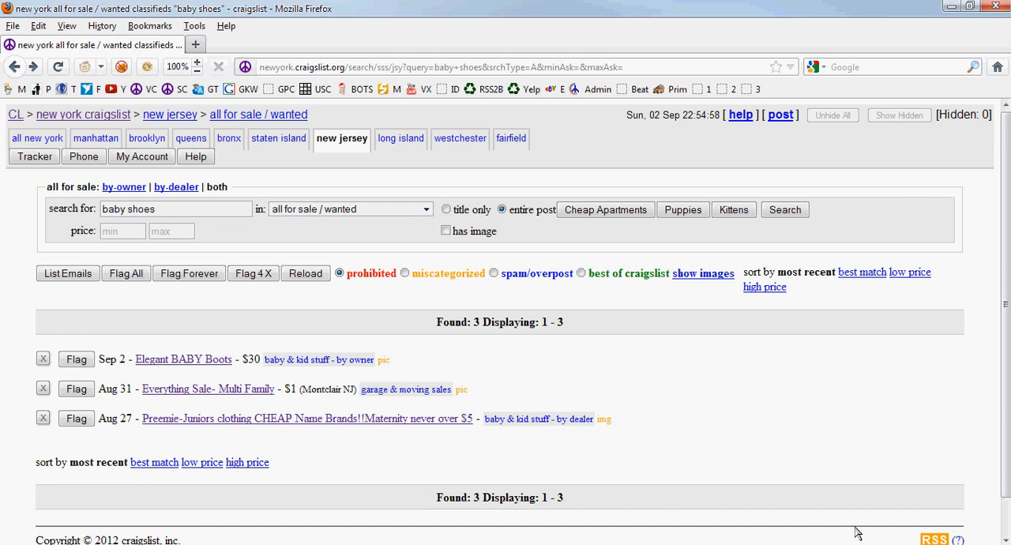